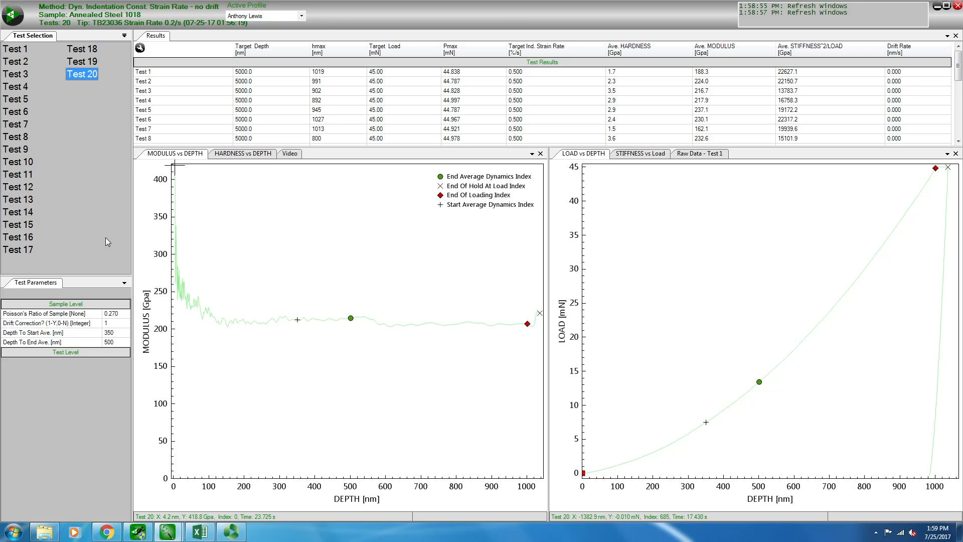
mouse_move(121, 265)
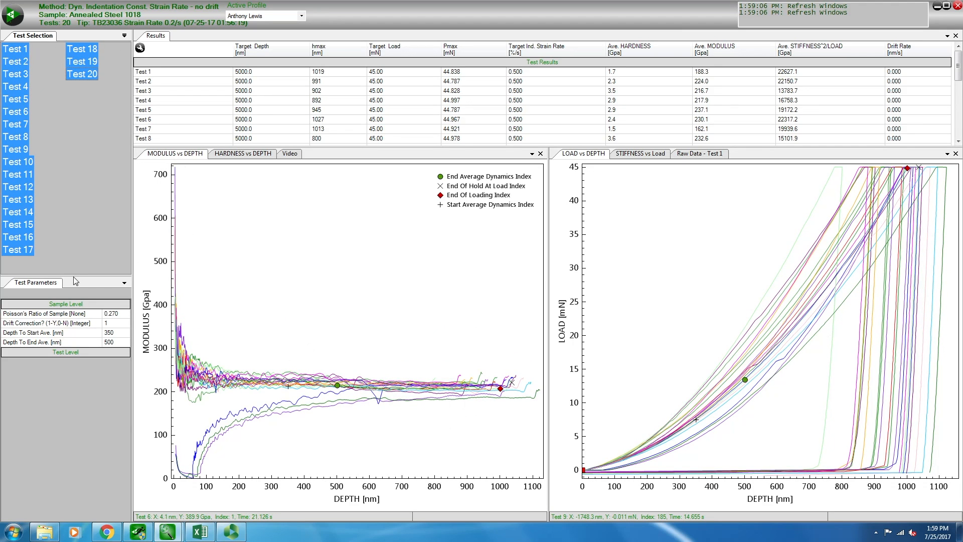
mouse_move(227, 473)
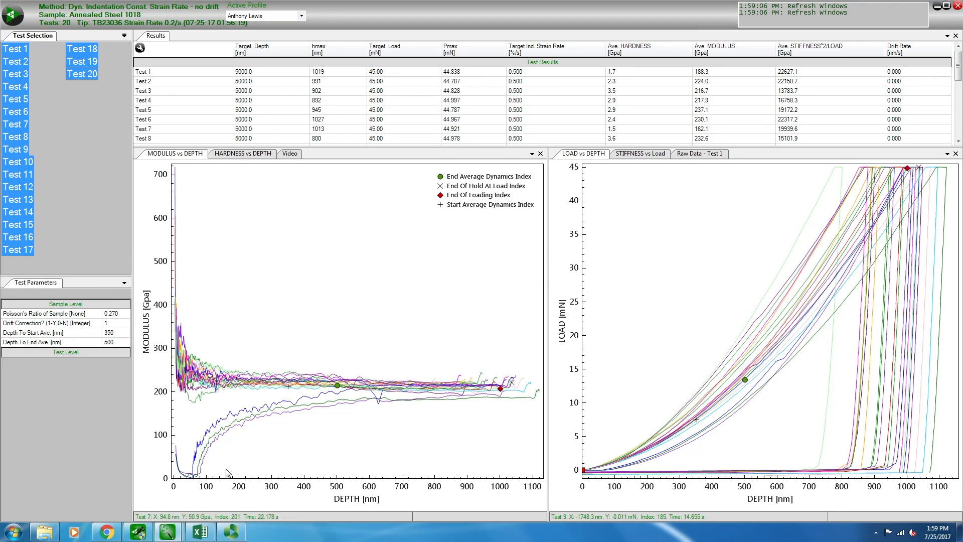
mouse_move(205, 235)
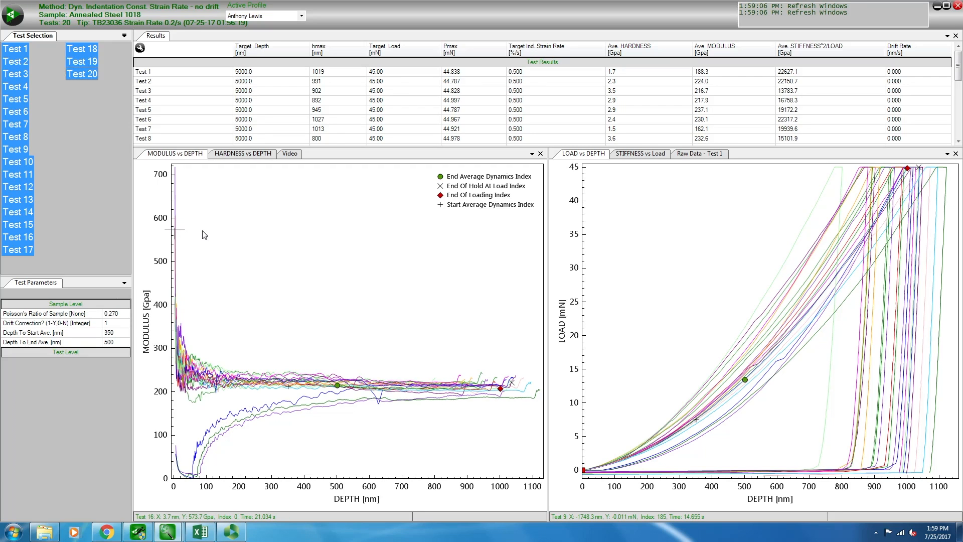
mouse_move(206, 241)
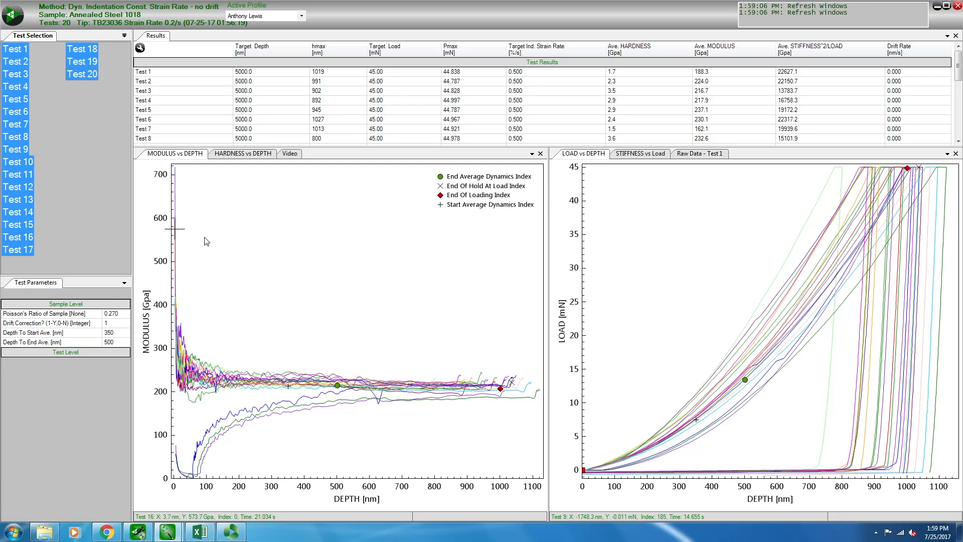
mouse_move(202, 436)
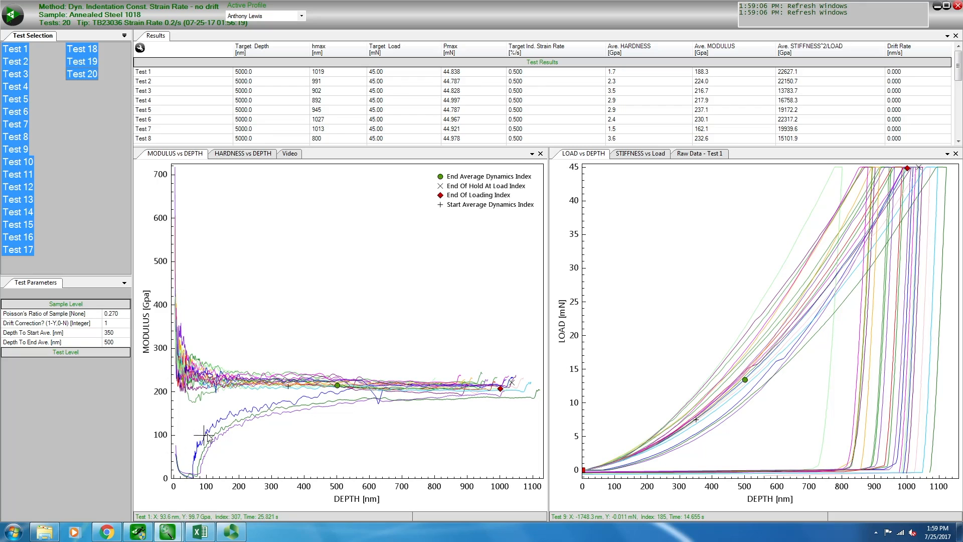
mouse_move(219, 441)
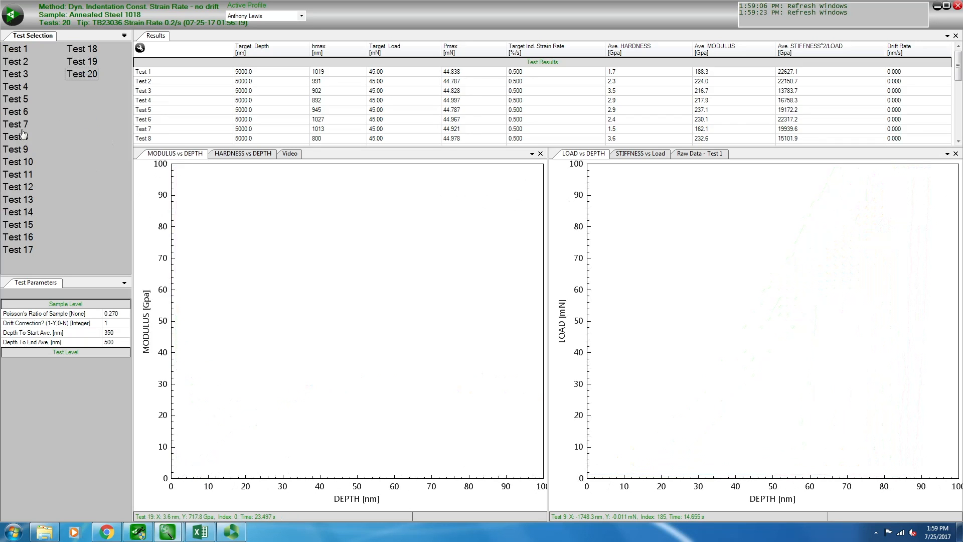
Delete irregular Tests 1, 7 and 11 via Tests > Delete Selected, leaving 17 tests
click(15, 124)
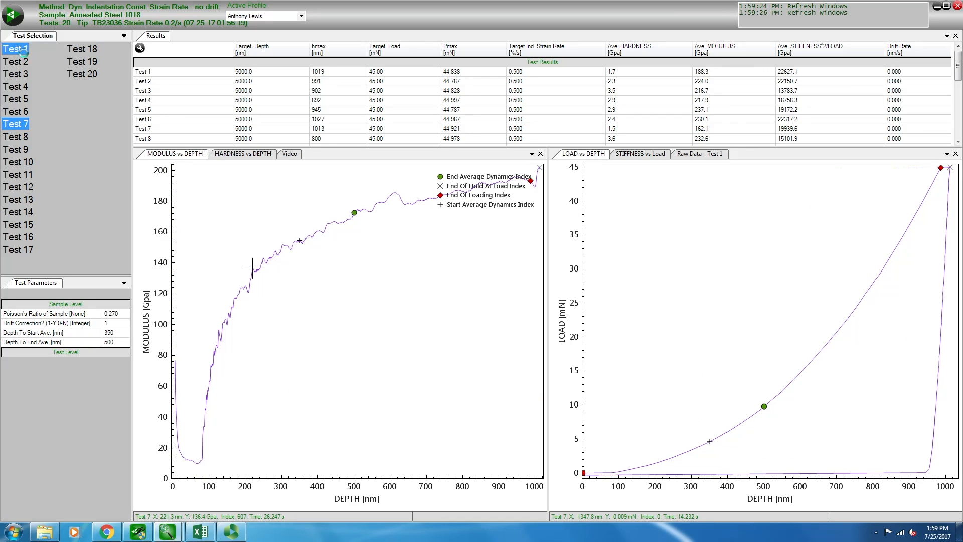
click(13, 14)
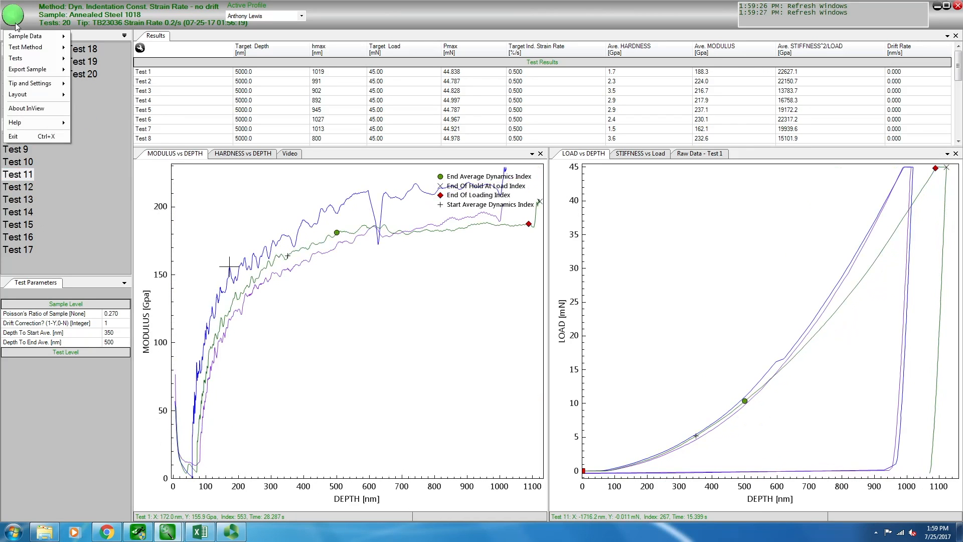
click(16, 58)
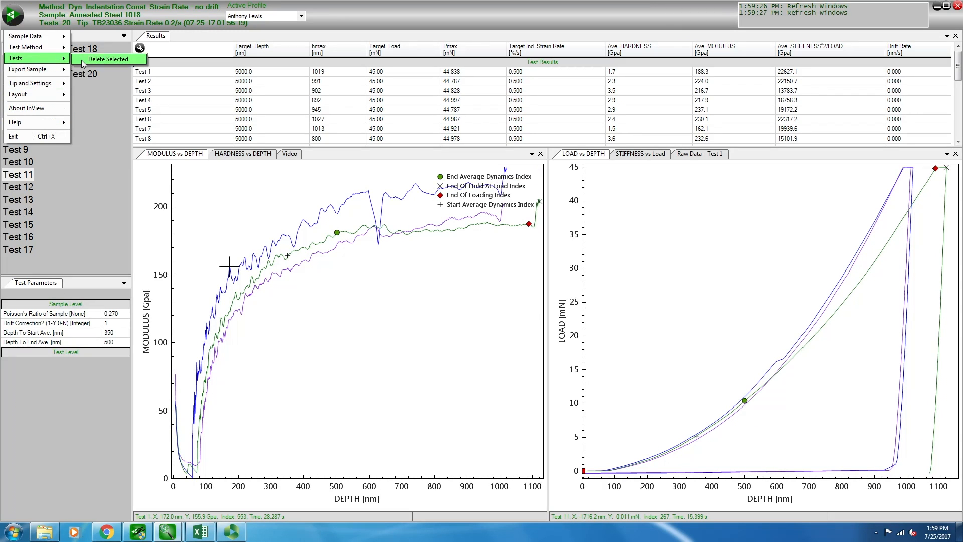
click(108, 59)
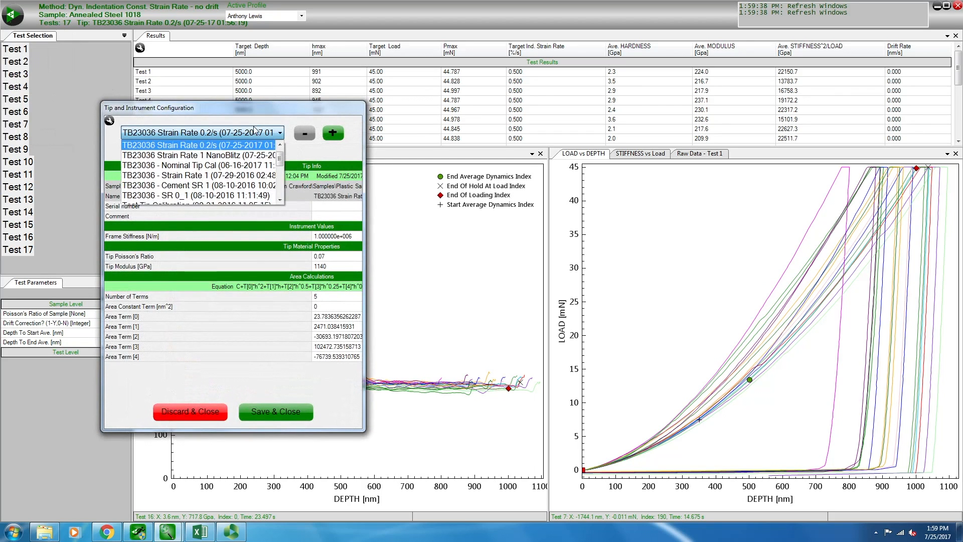
Keep the TB23036 Strain Rate 0.2/s tip, save, and acknowledge the recalculation
click(200, 145)
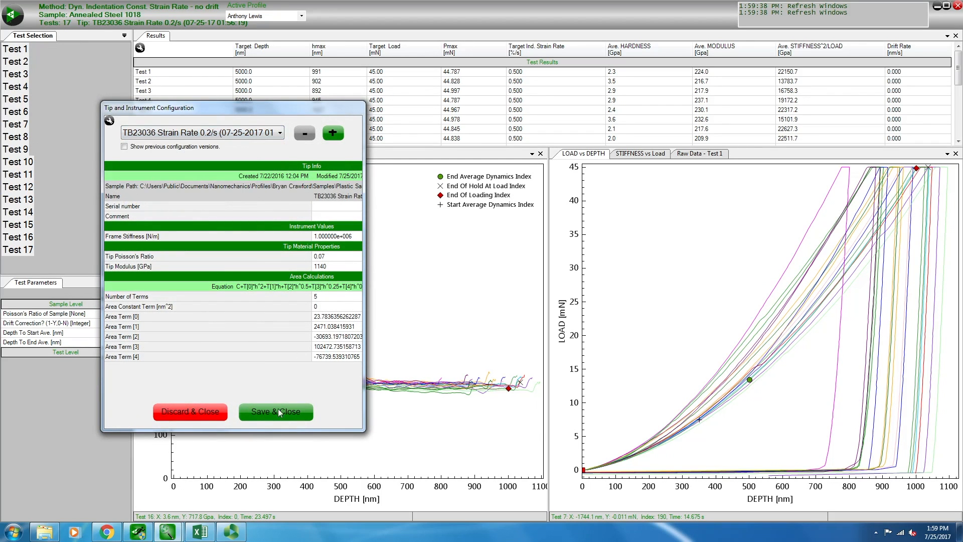
click(276, 411)
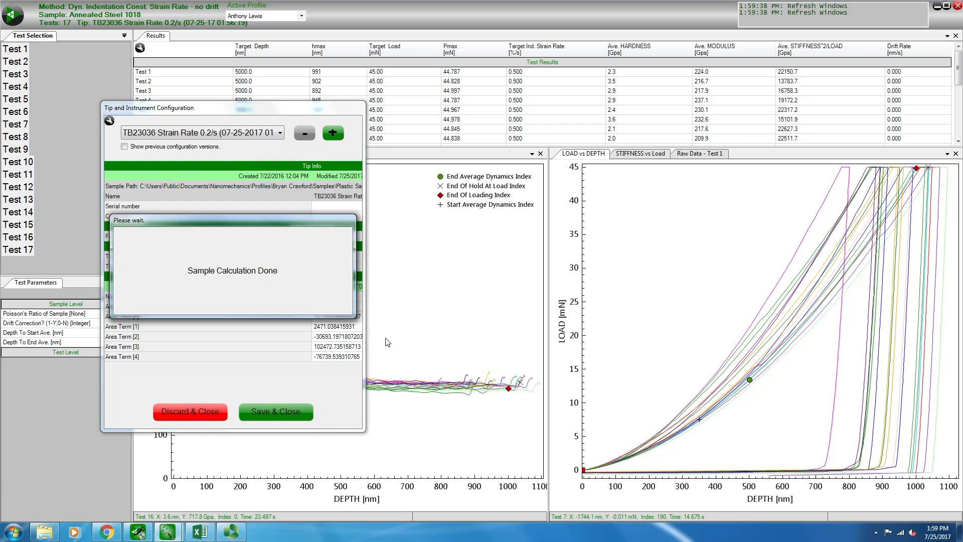
click(276, 411)
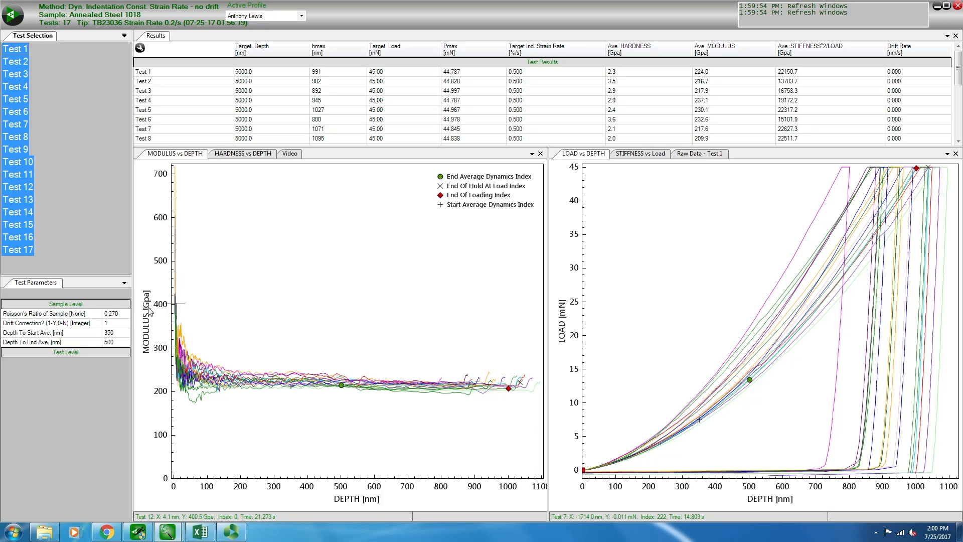
Set the left chart's Y axis channel to Load, replacing Modulus
right_click(149, 310)
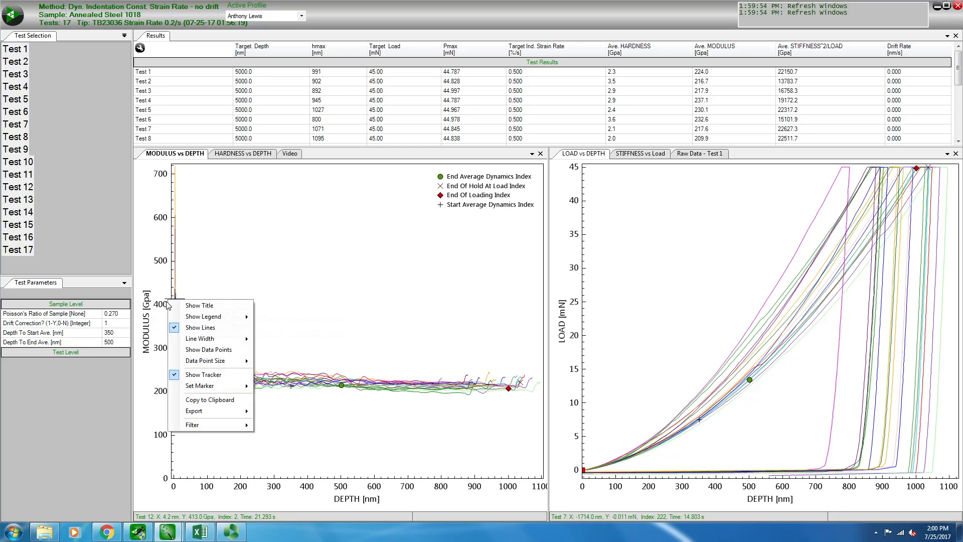
mouse_move(199, 305)
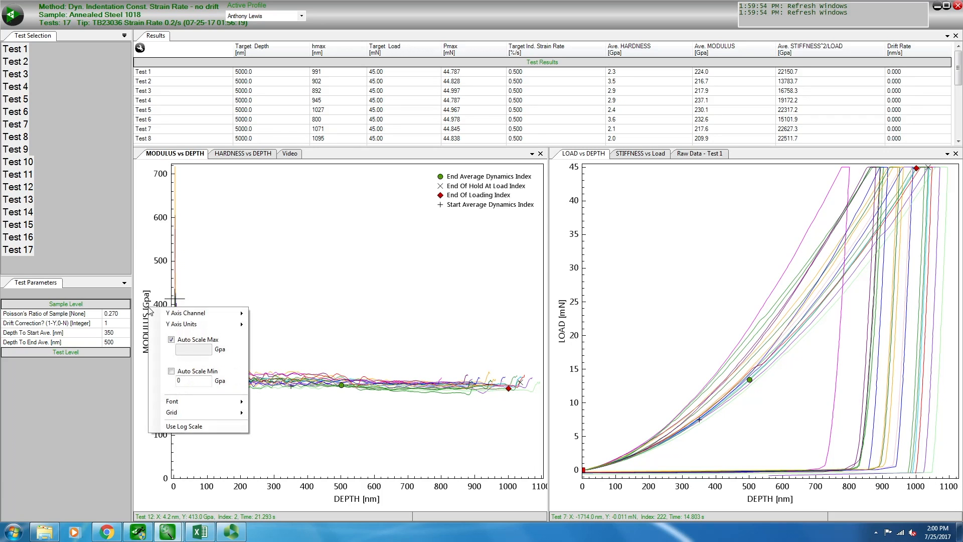
mouse_move(185, 313)
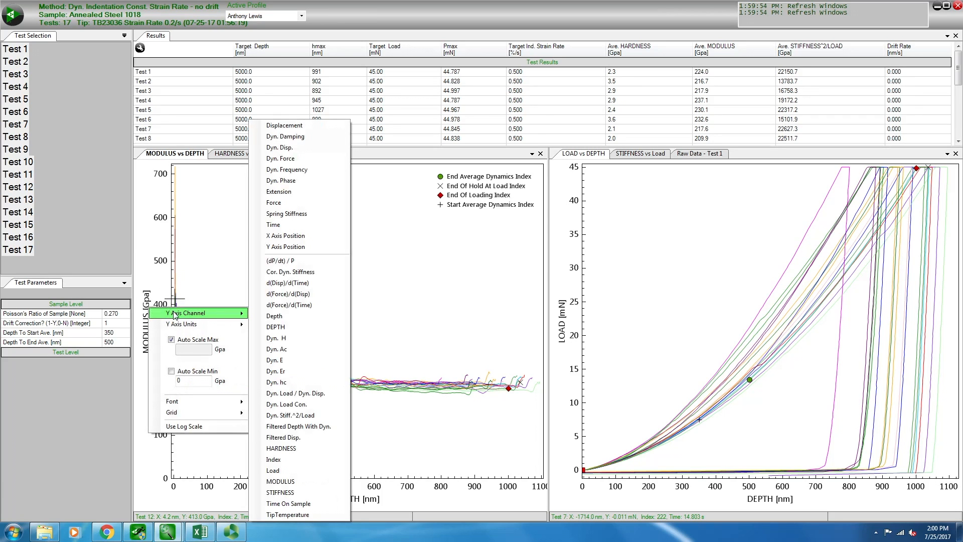
mouse_move(290, 338)
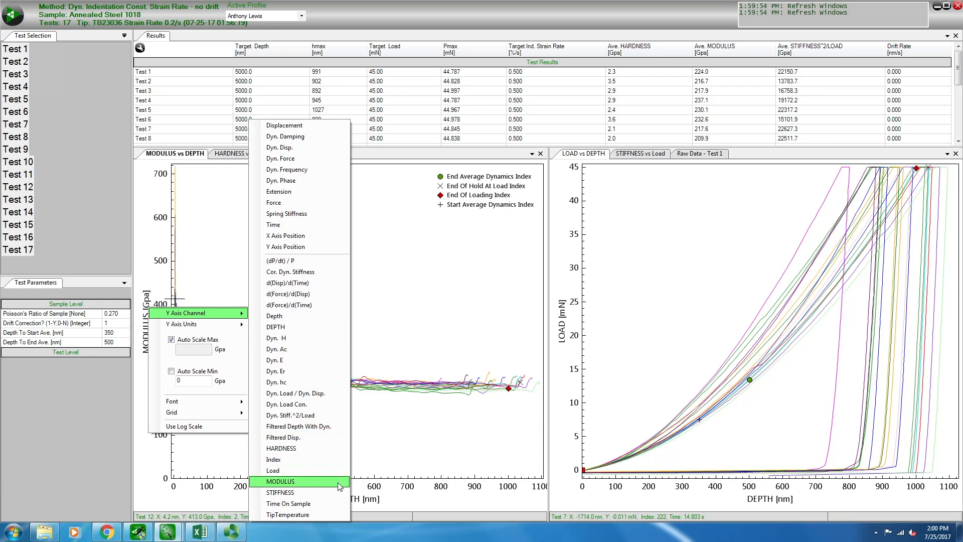
mouse_move(280, 471)
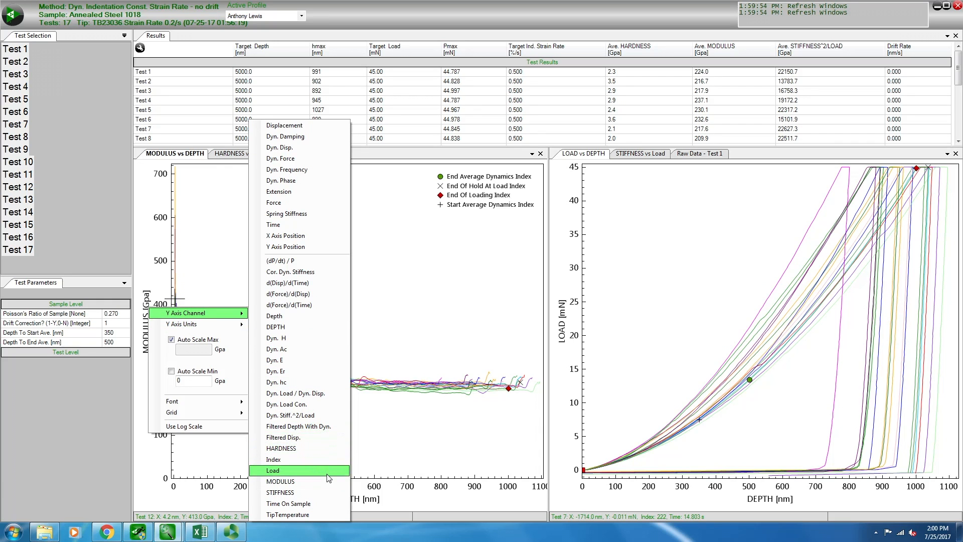
click(272, 470)
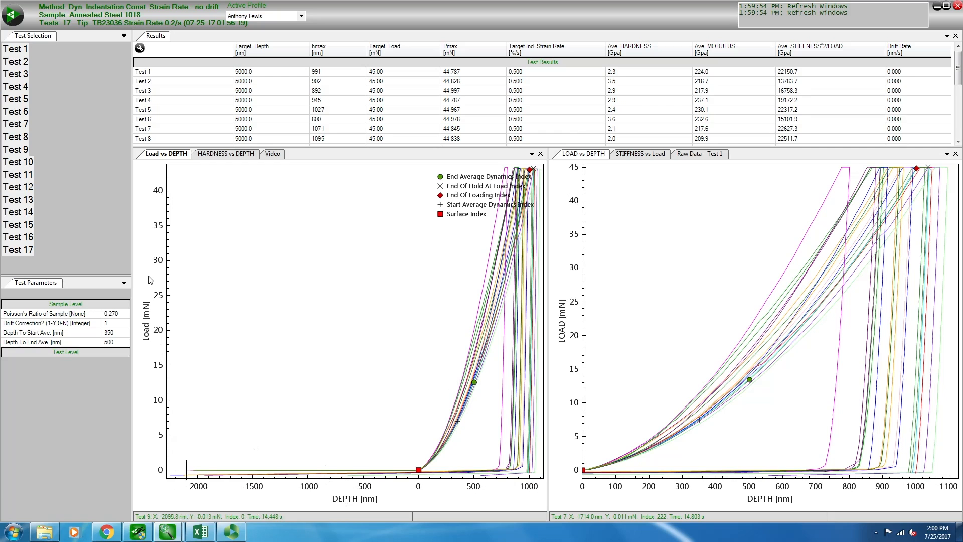
mouse_move(540, 166)
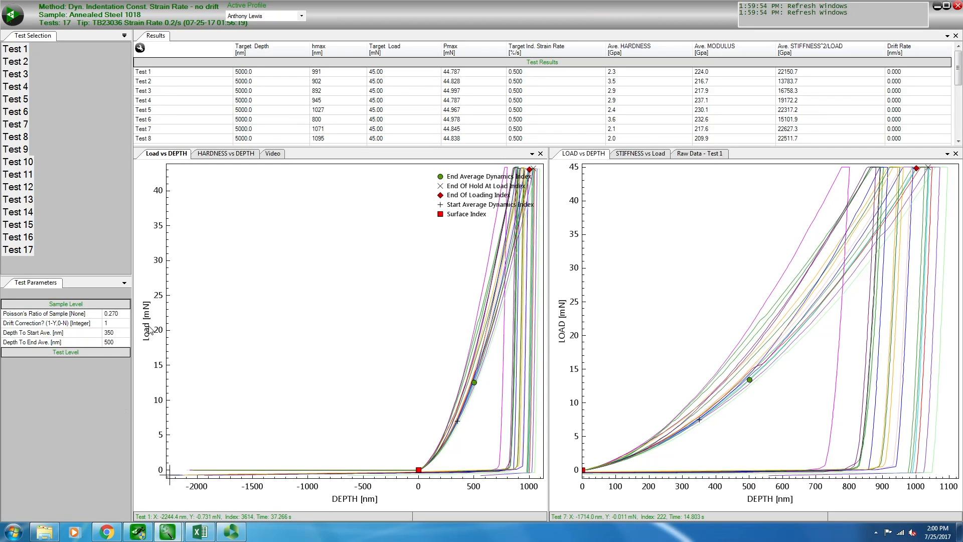
mouse_move(146, 329)
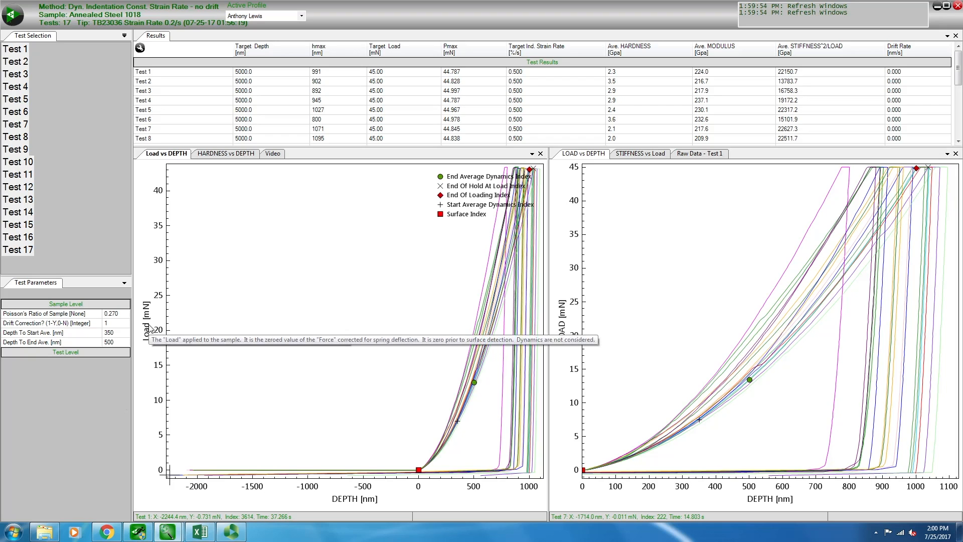
Set the left chart's Y axis units to lb
right_click(147, 330)
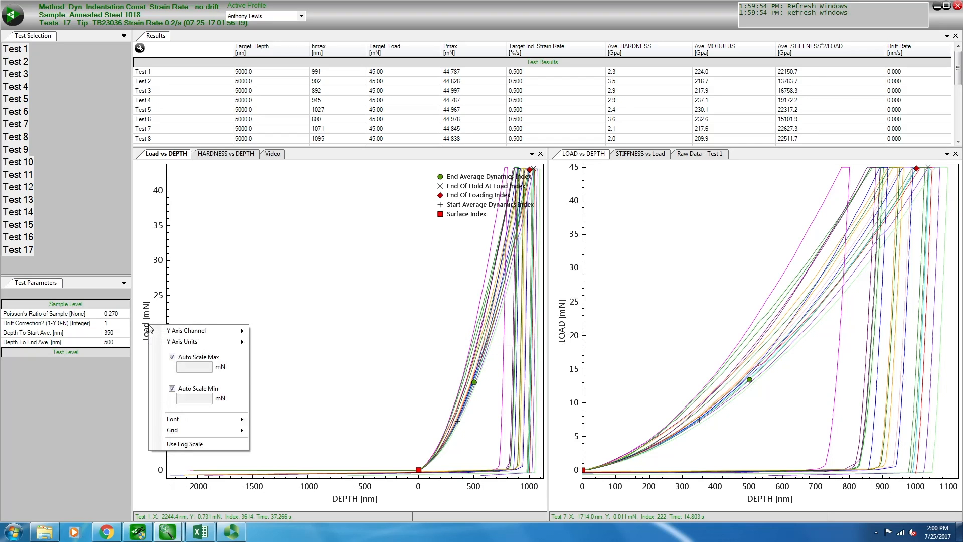
mouse_move(159, 327)
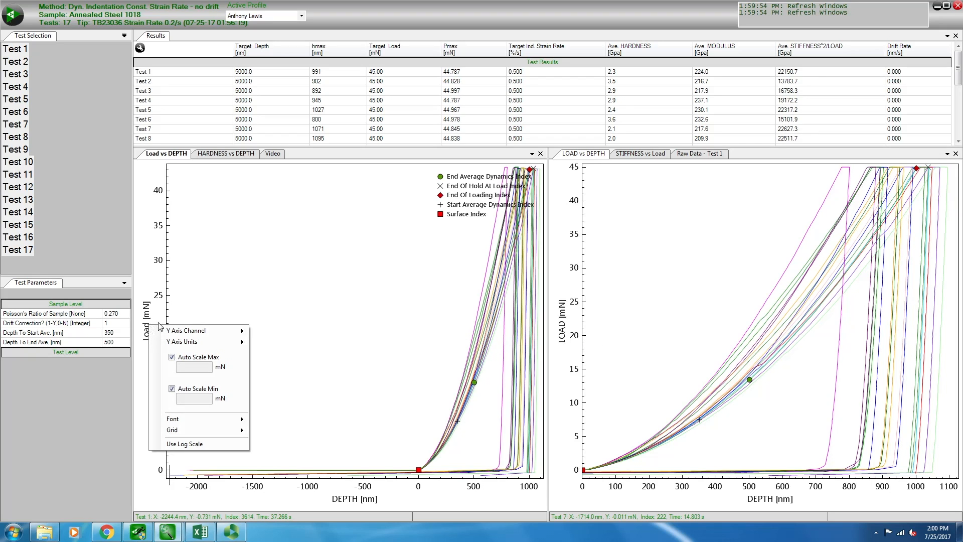
mouse_move(190, 342)
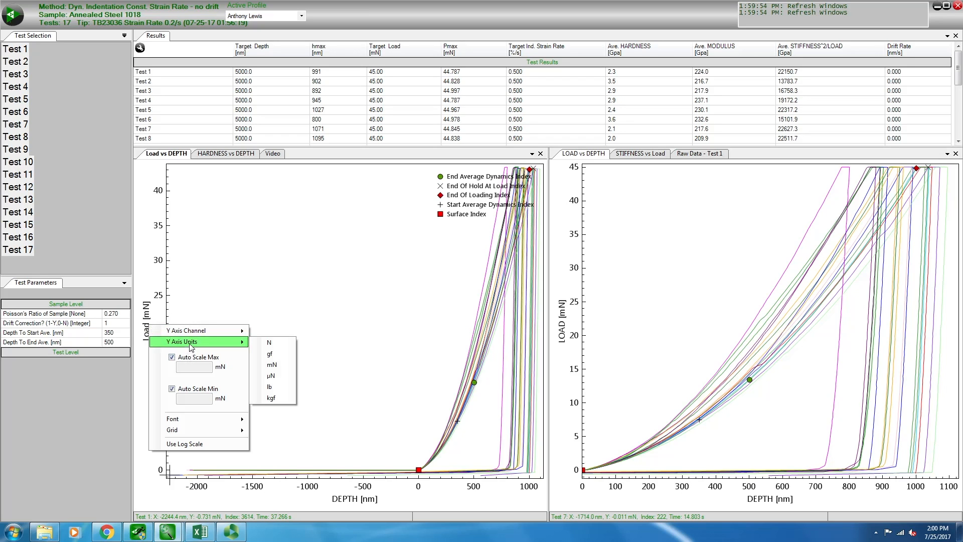
mouse_move(269, 387)
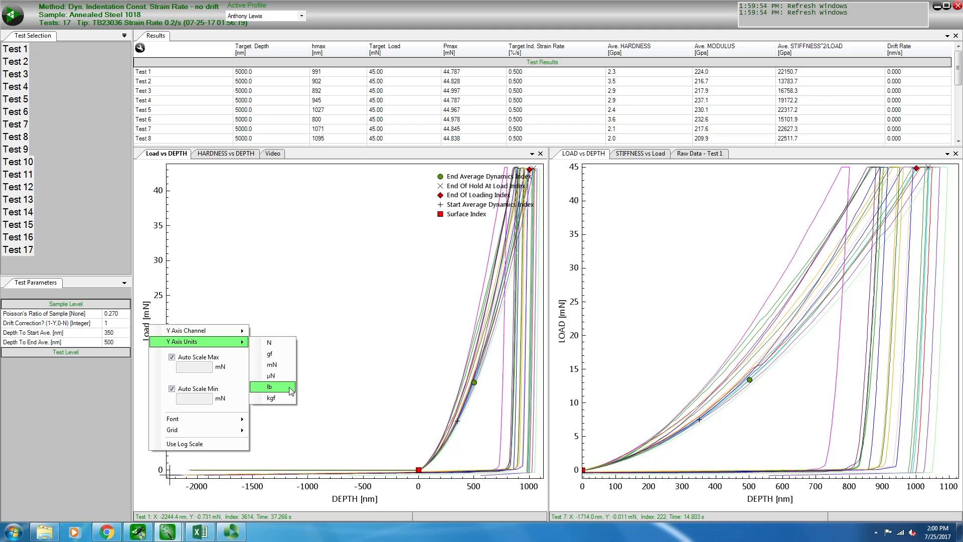
click(269, 387)
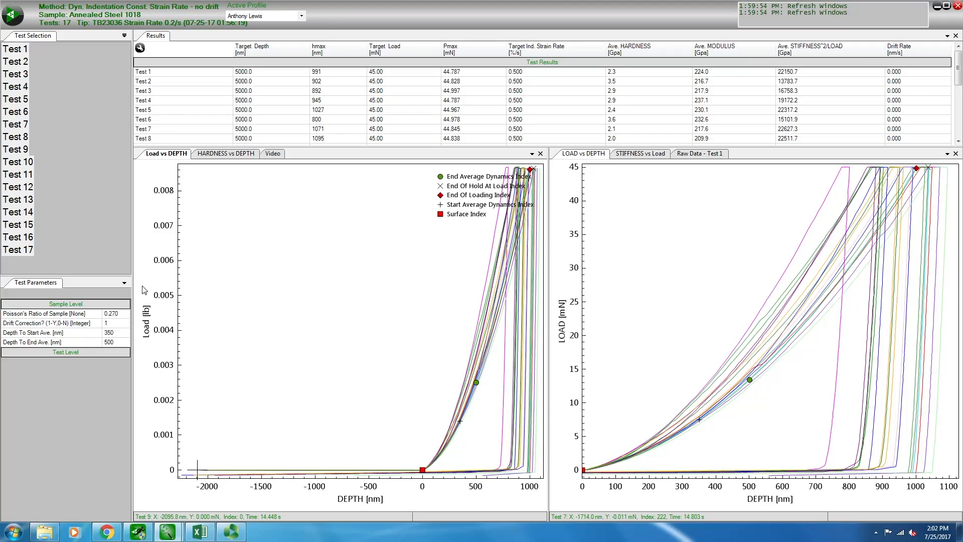
Try a fixed 1 lb load-axis maximum, then restore Auto Scale Max
right_click(146, 308)
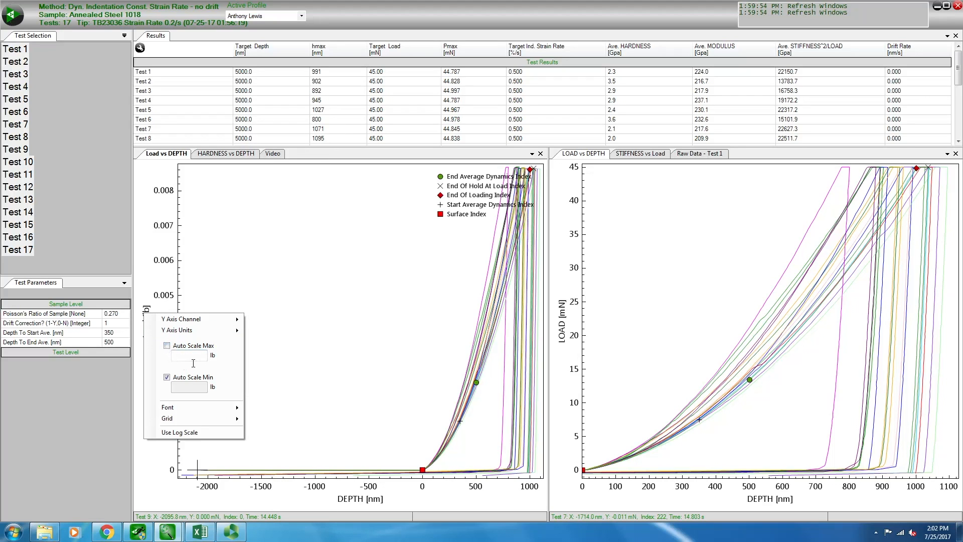
text(1)
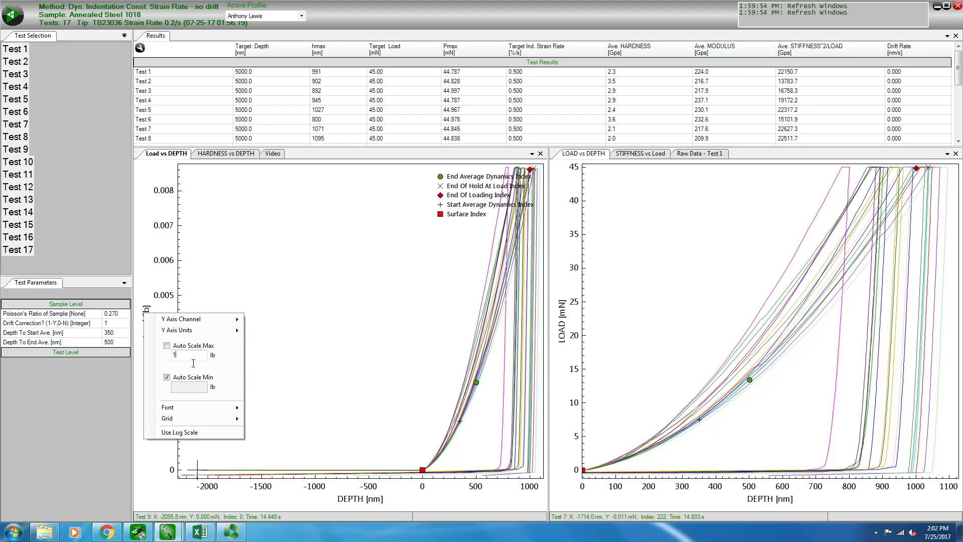
click(167, 346)
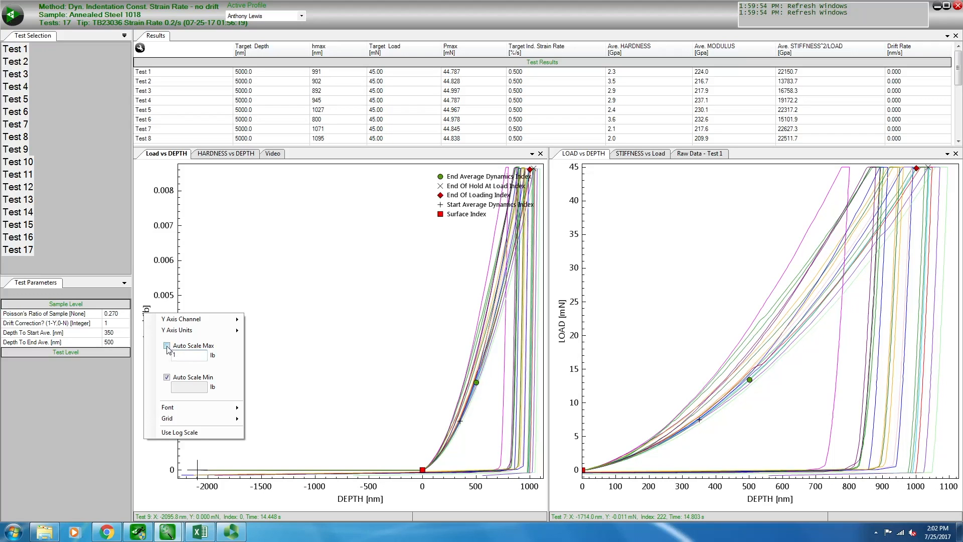
click(167, 345)
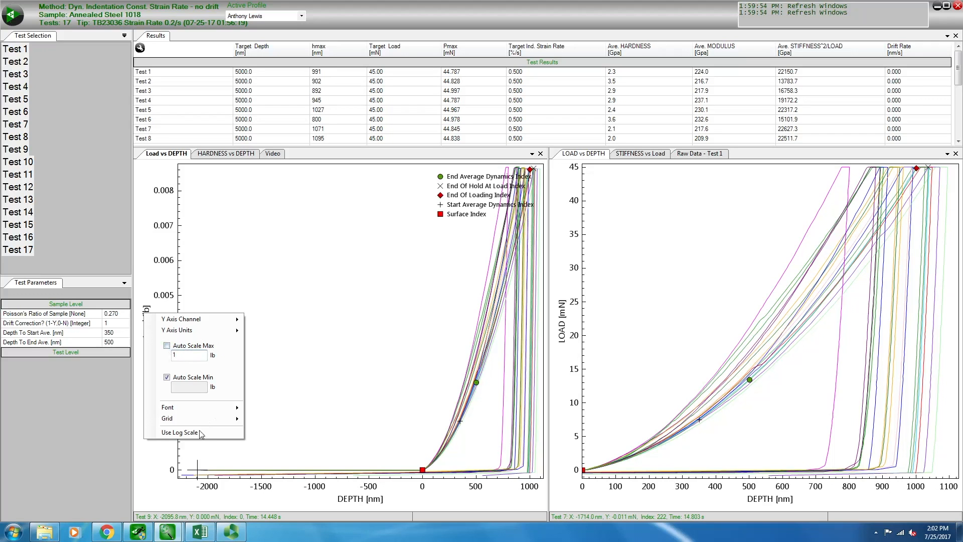
mouse_move(192, 437)
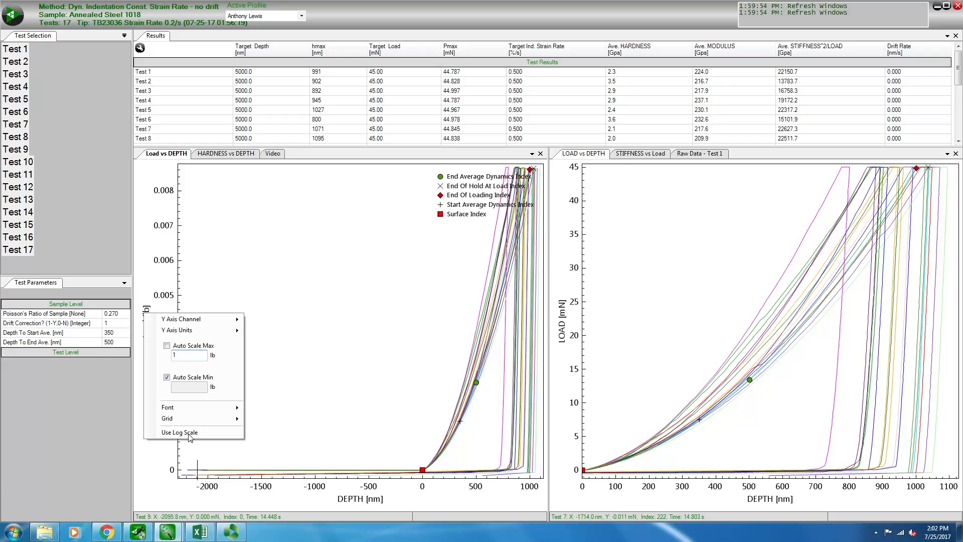
mouse_move(191, 433)
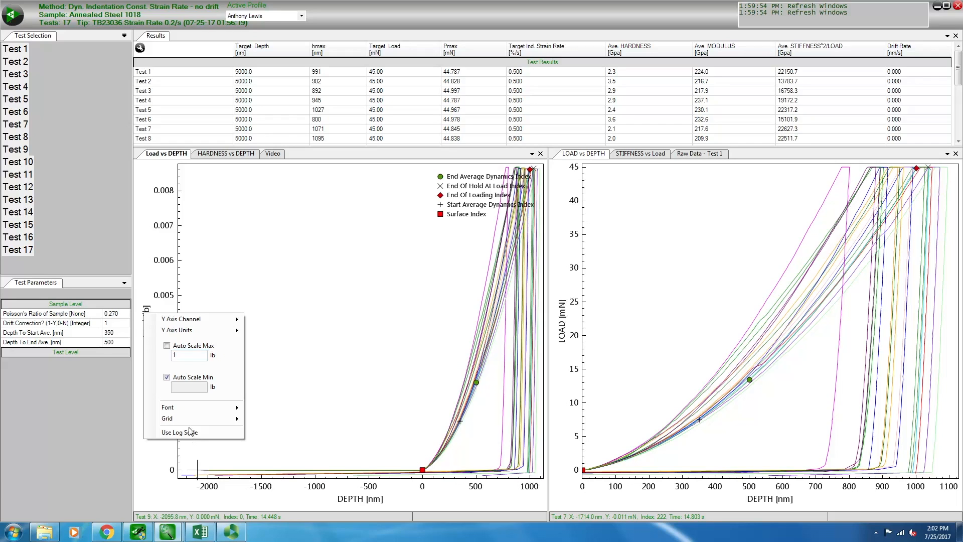
mouse_move(189, 409)
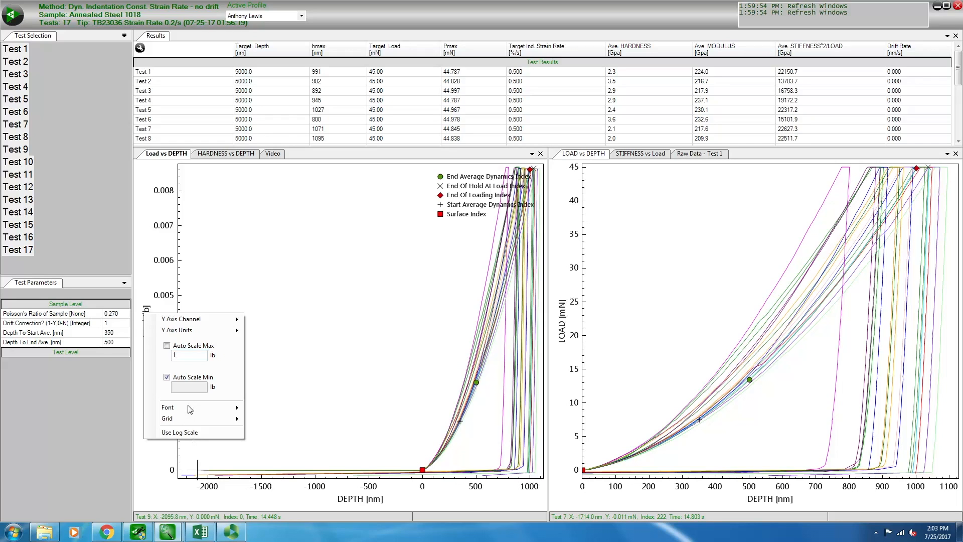
click(189, 356)
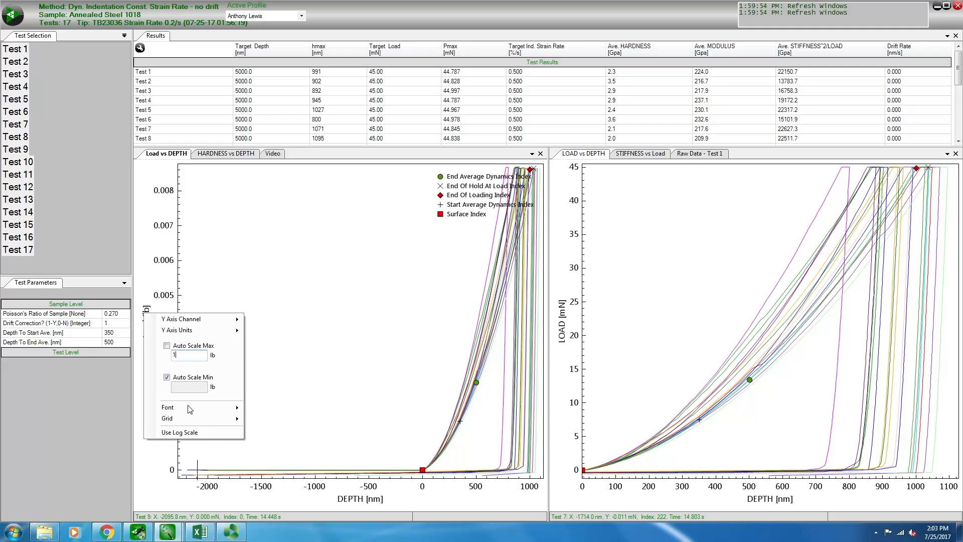
mouse_move(226, 416)
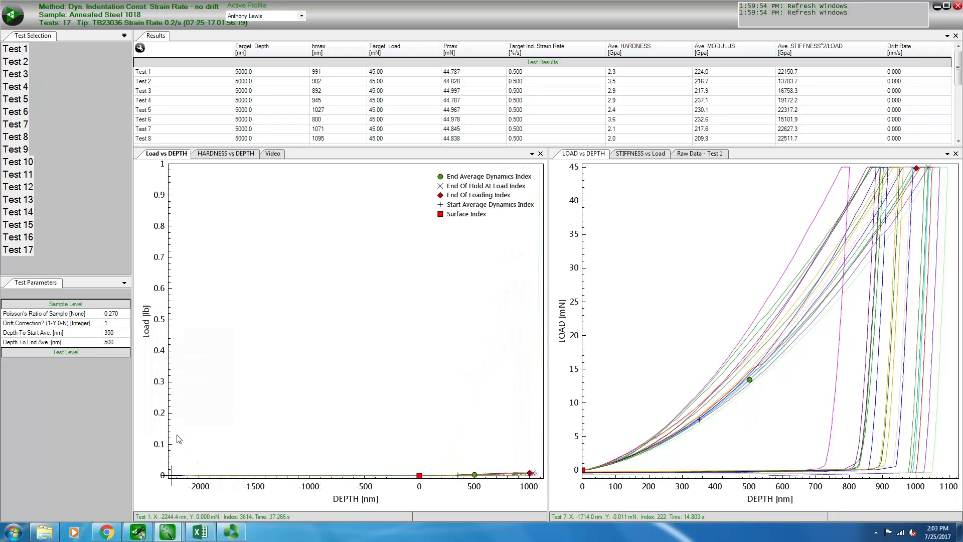
right_click(146, 310)
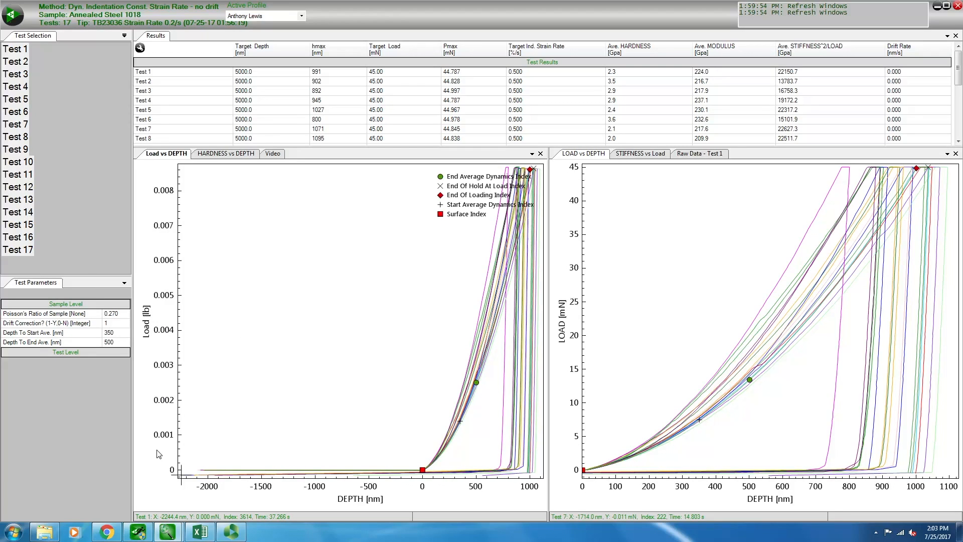
Turn on Show Data Points for the Load vs Depth chart
right_click(338, 320)
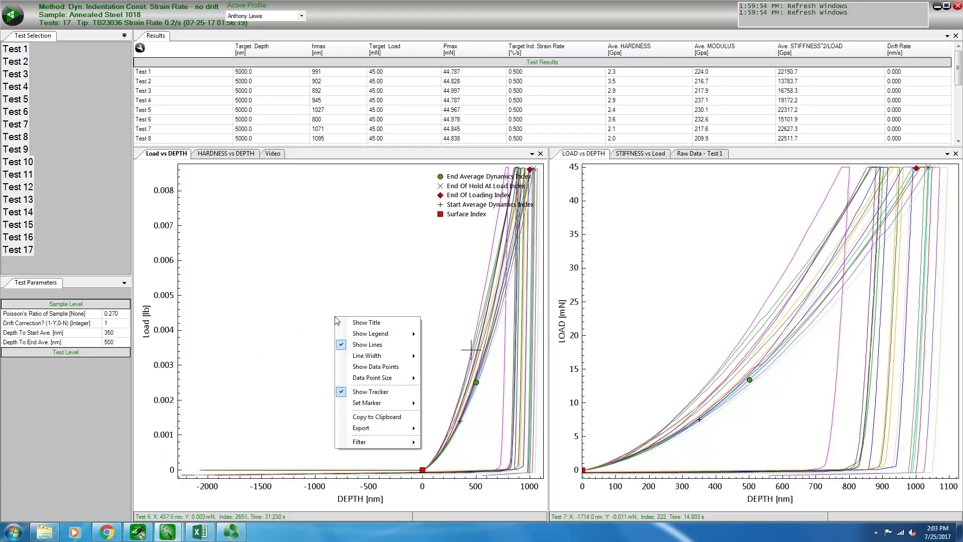
mouse_move(389, 378)
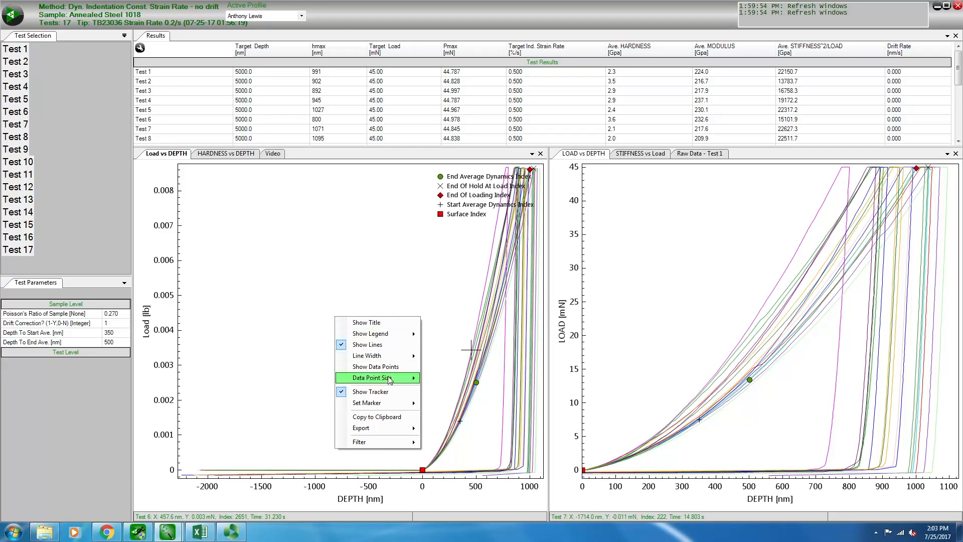
mouse_move(366, 356)
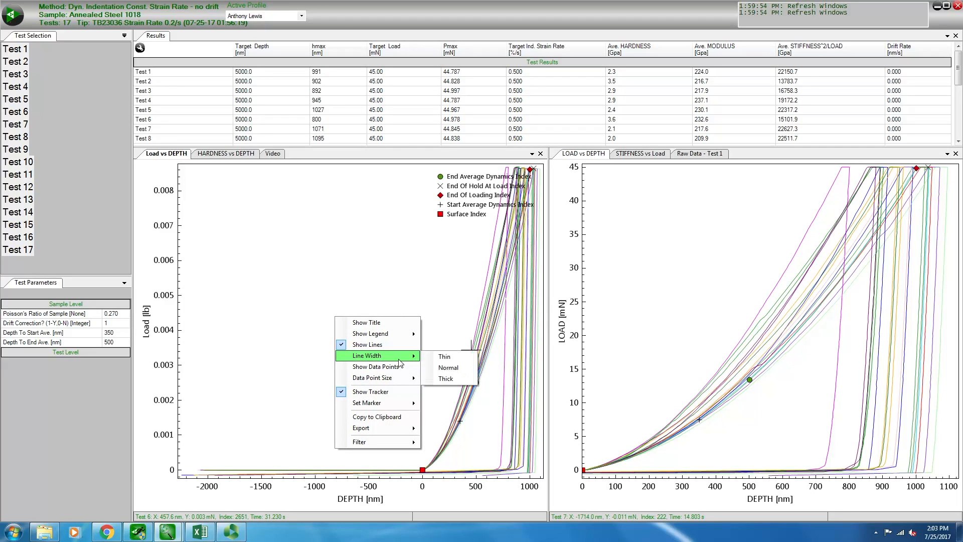
mouse_move(368, 344)
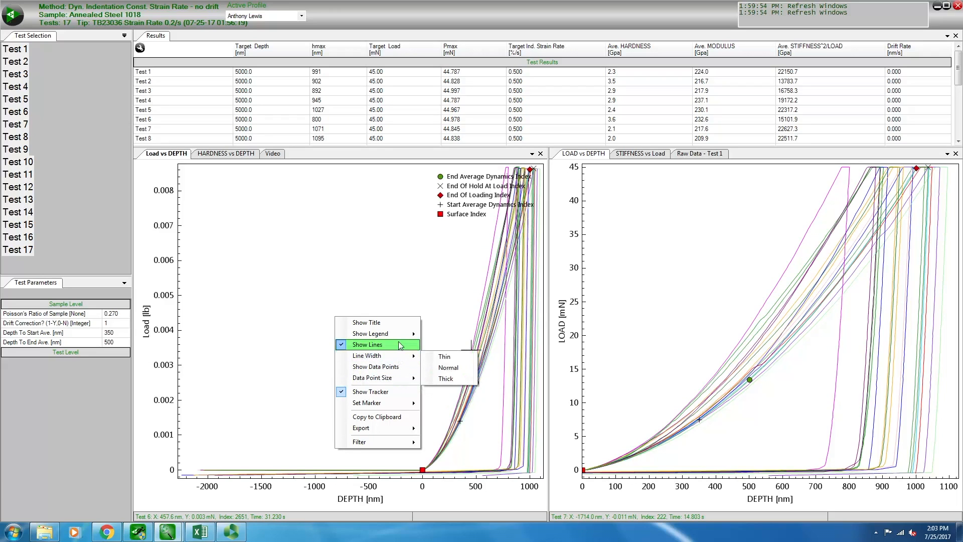
mouse_move(398, 348)
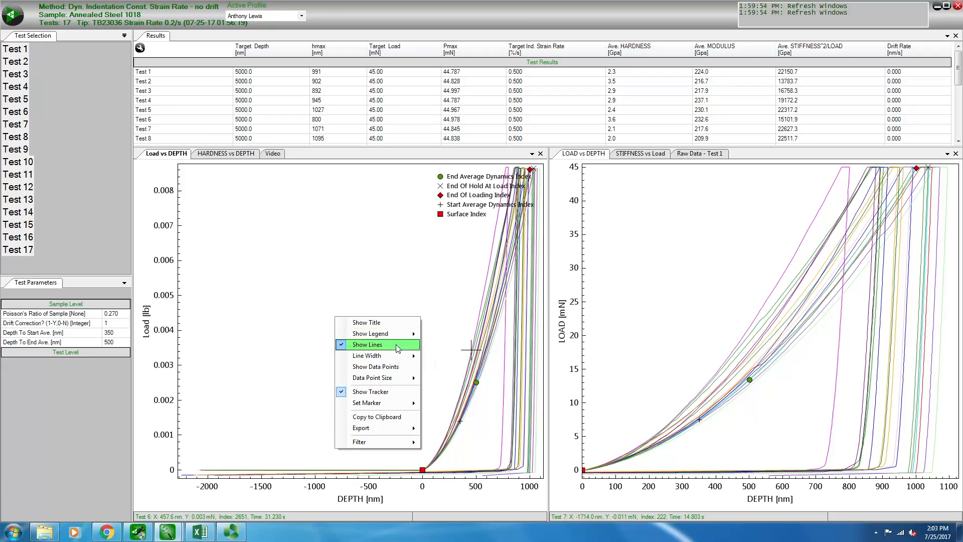
mouse_move(384, 367)
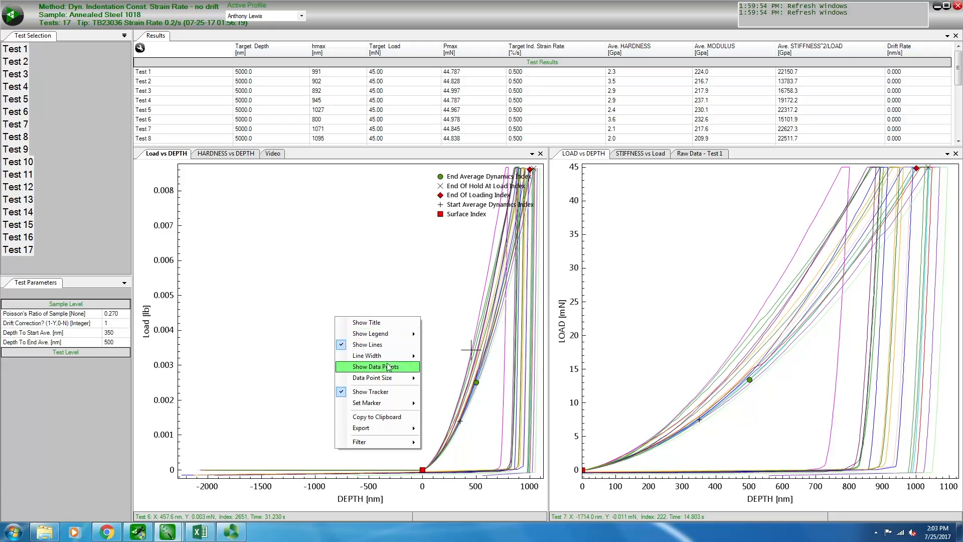
click(375, 366)
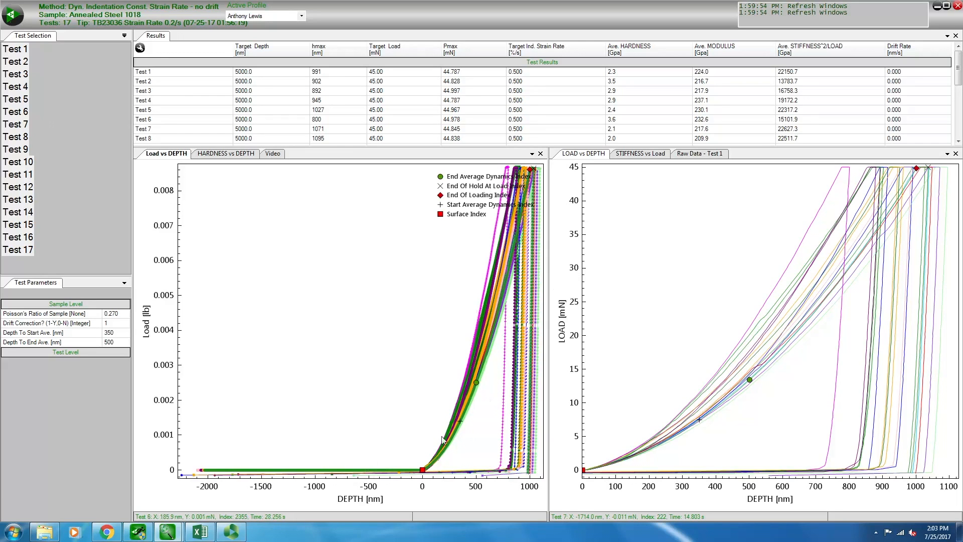
mouse_move(505, 355)
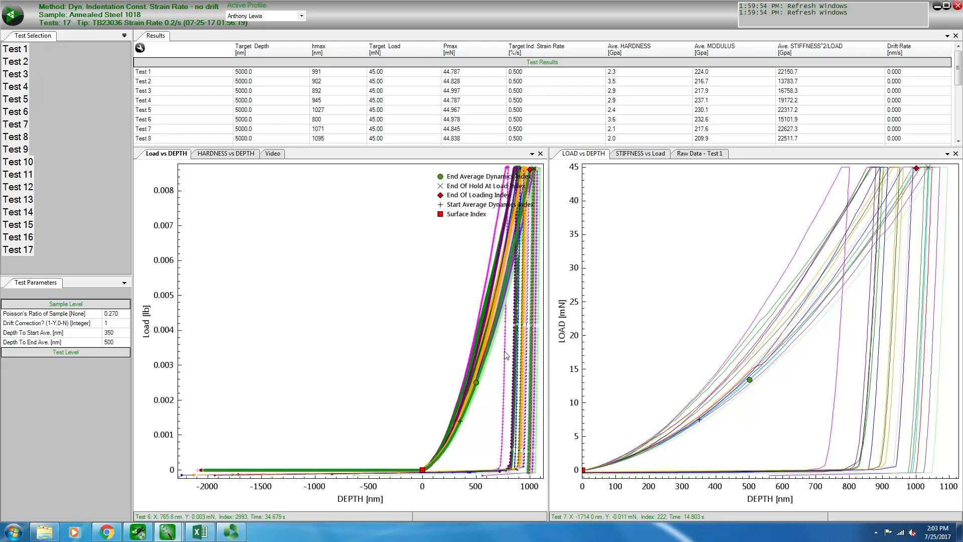
mouse_move(329, 274)
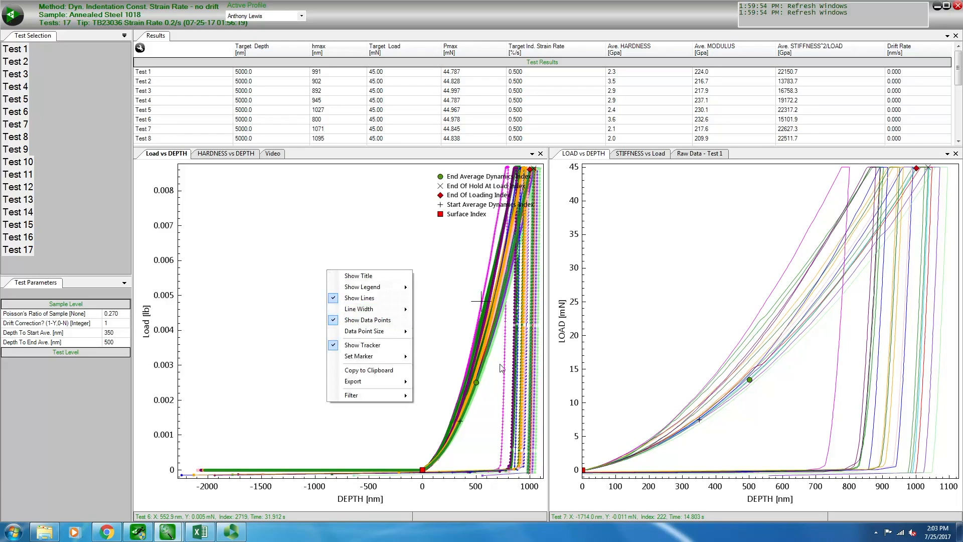
mouse_move(412, 375)
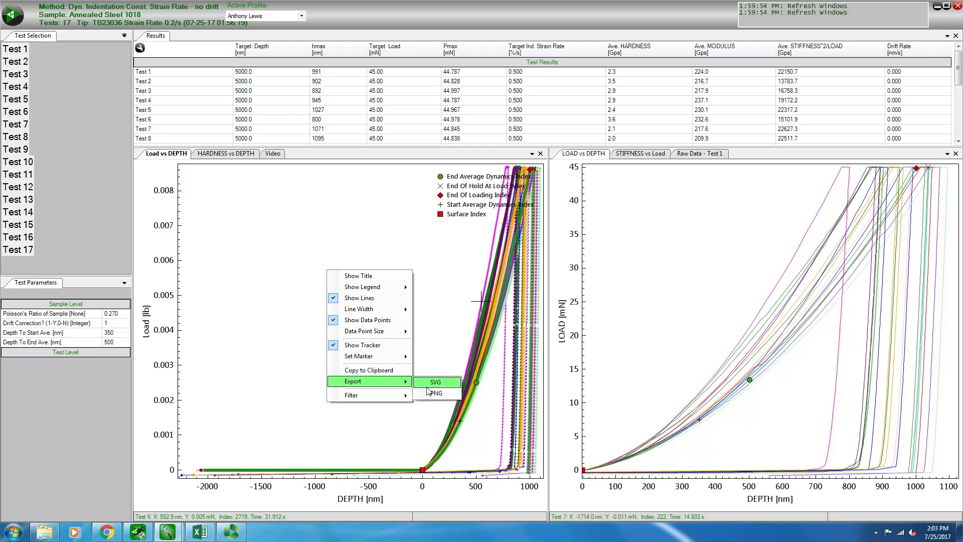
mouse_move(449, 382)
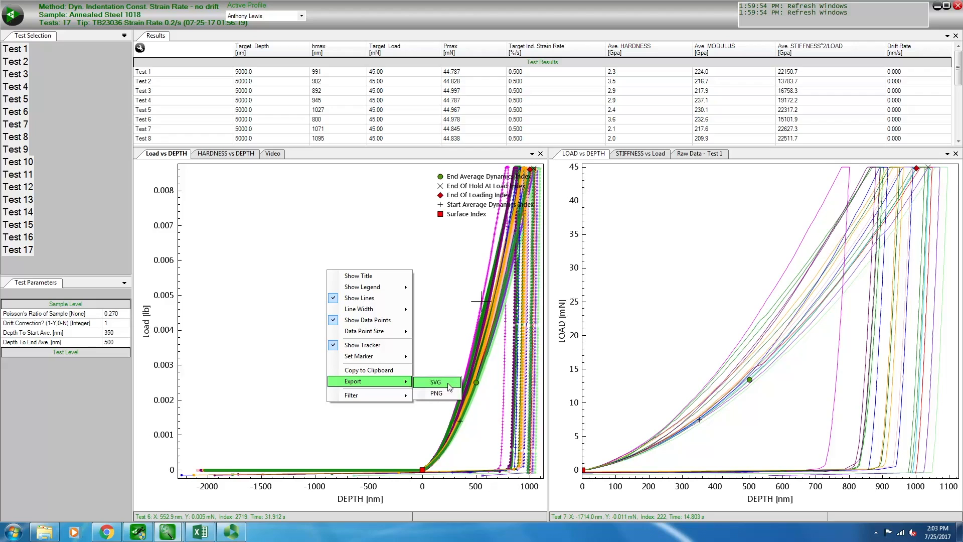
mouse_move(369, 370)
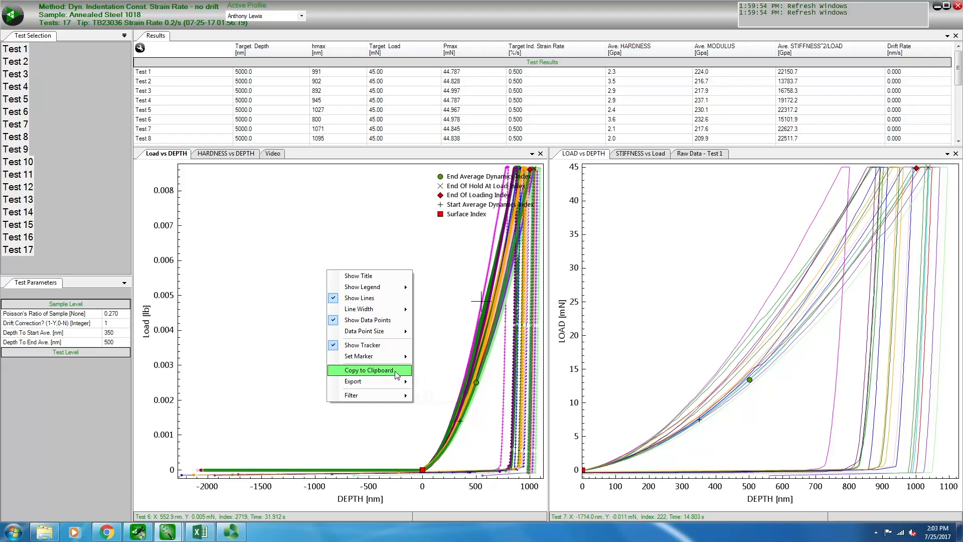
mouse_move(391, 375)
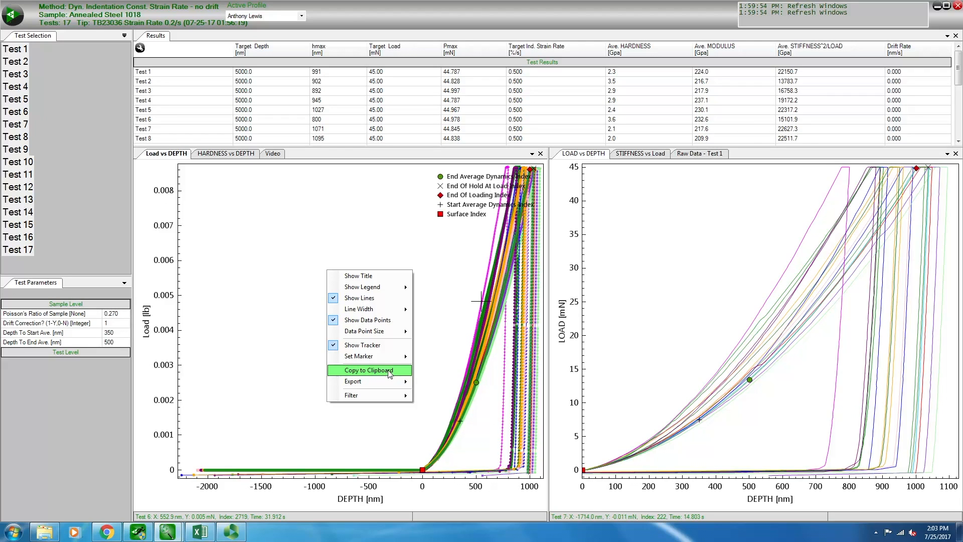
Copy the Load vs Depth chart to the clipboard
click(368, 369)
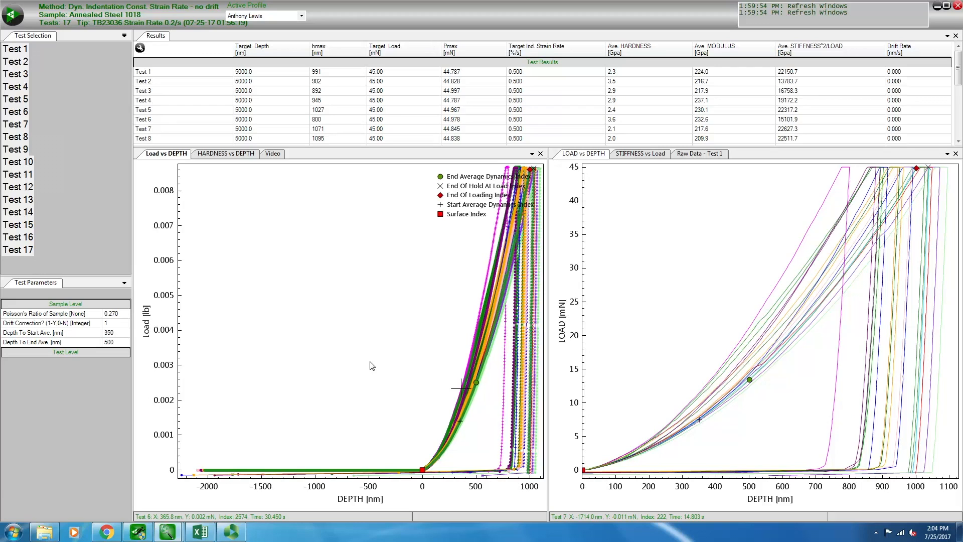
Add a New Data Graph tab with Dyn. Stiff.^2/Load on the Y axis
click(12, 14)
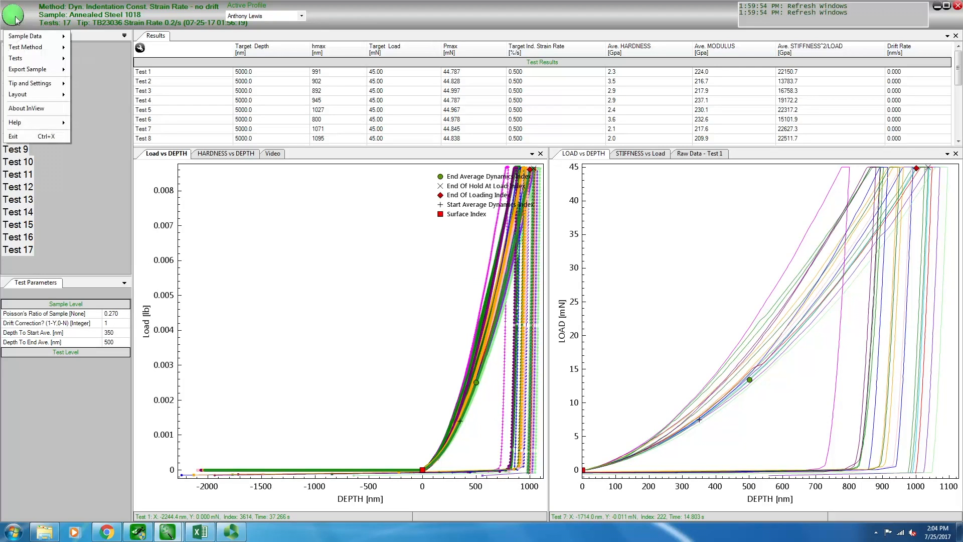
mouse_move(18, 94)
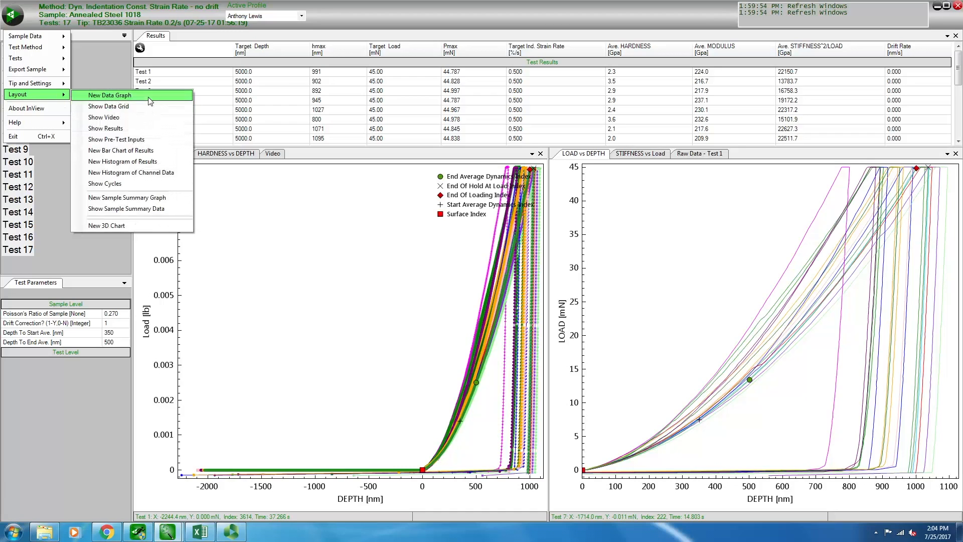
click(109, 95)
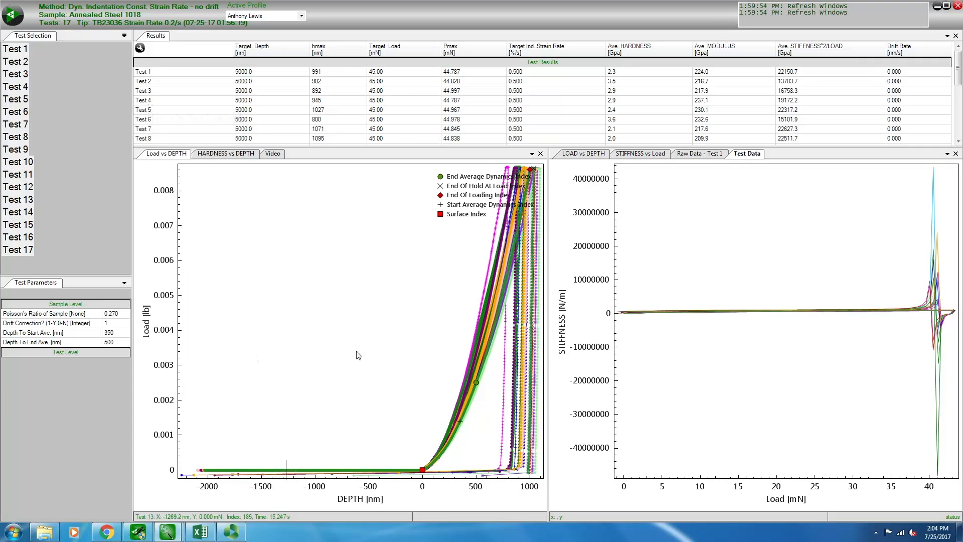
mouse_move(564, 323)
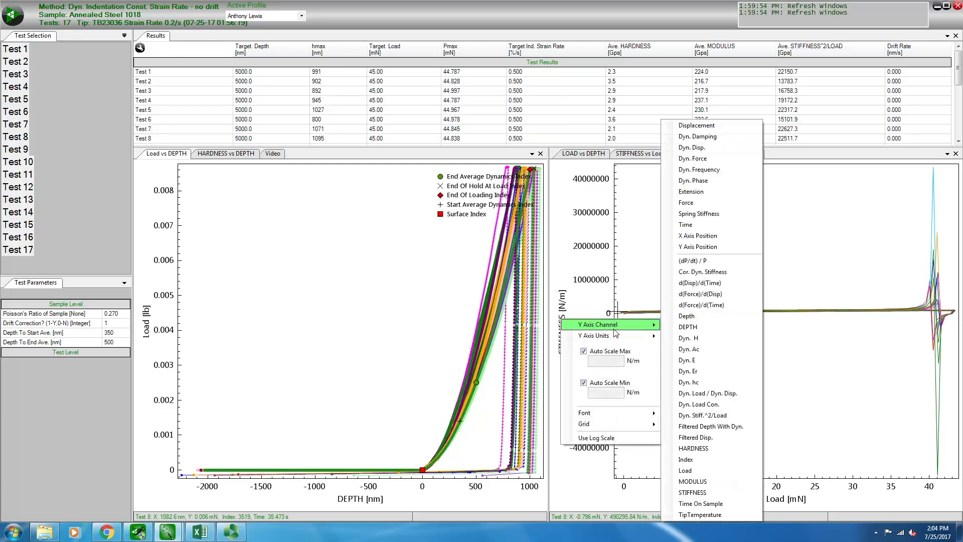
mouse_move(716, 338)
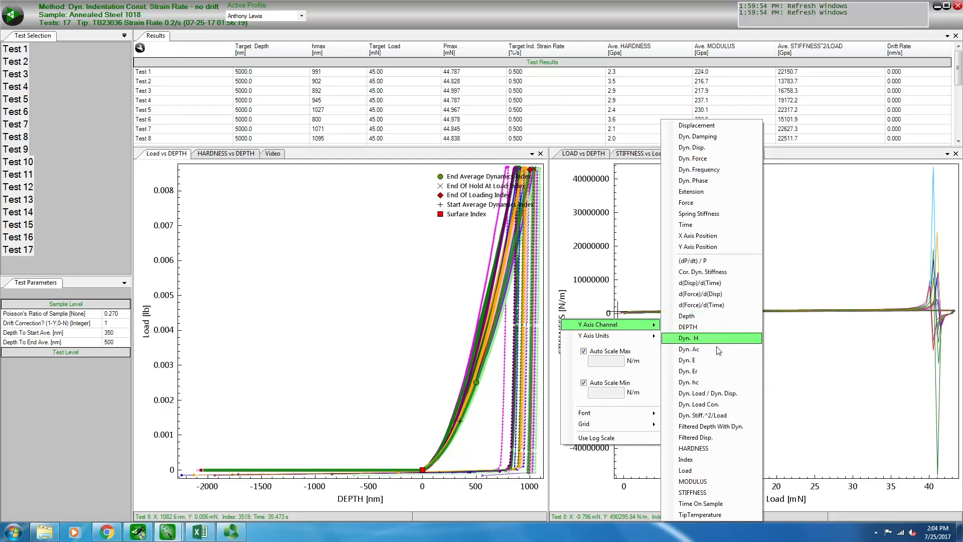
click(707, 415)
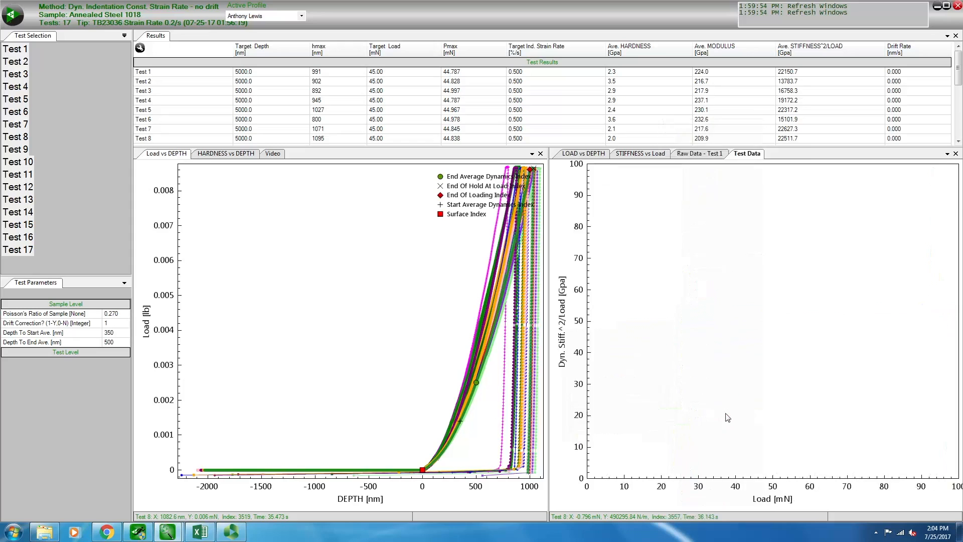
click(770, 154)
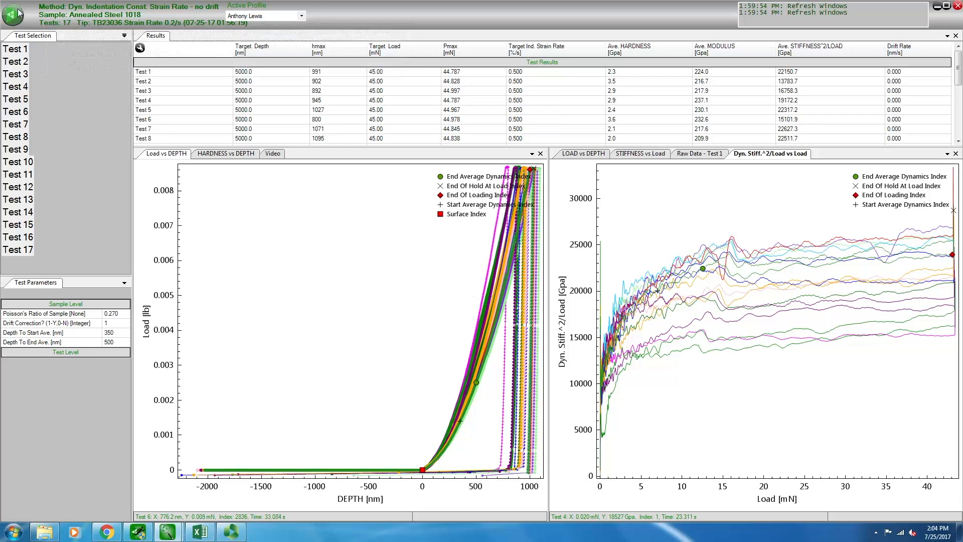
Open the application menu to reach the Test Method commands
click(11, 14)
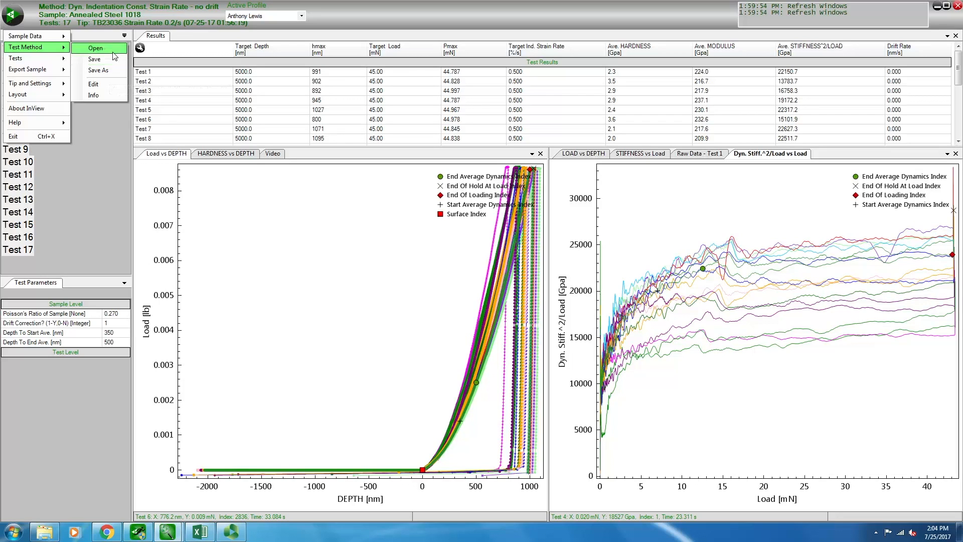
mouse_move(216, 30)
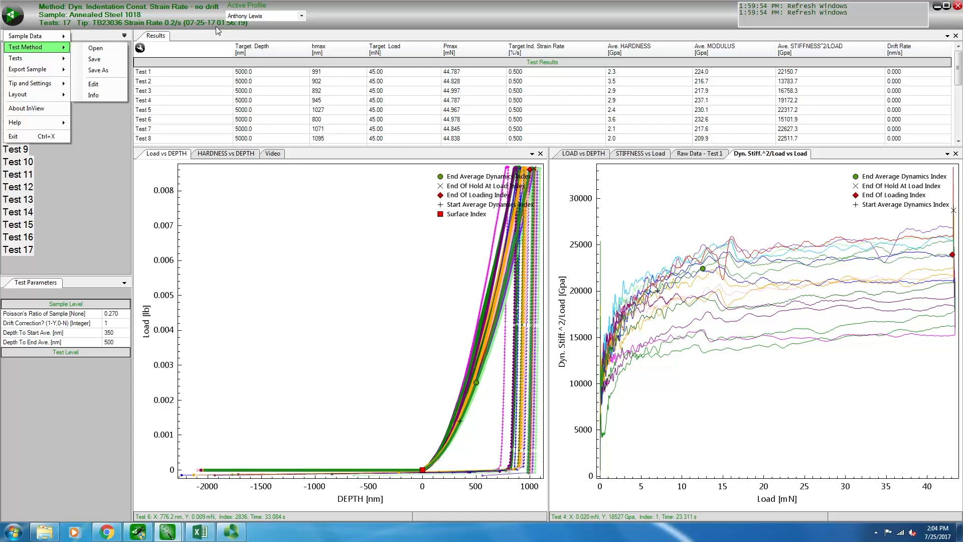
mouse_move(178, 28)
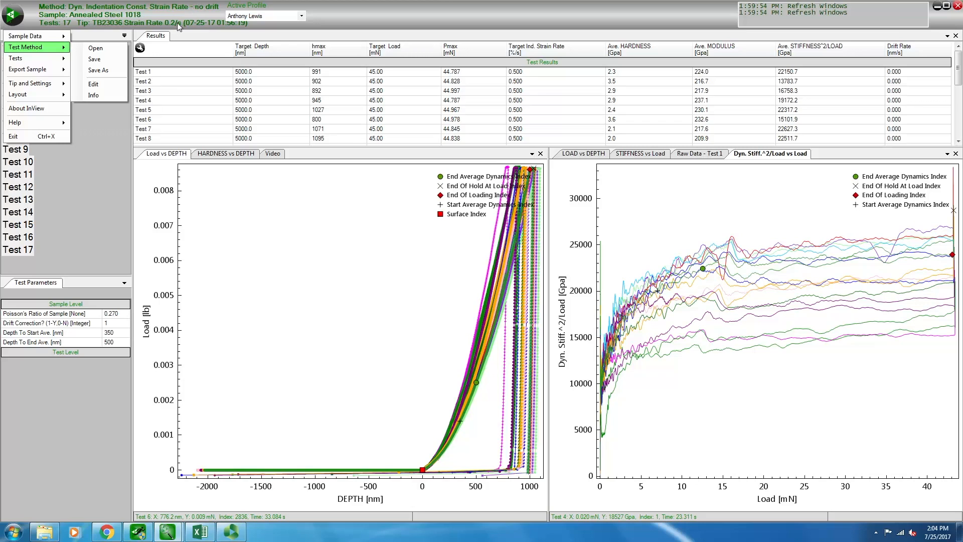